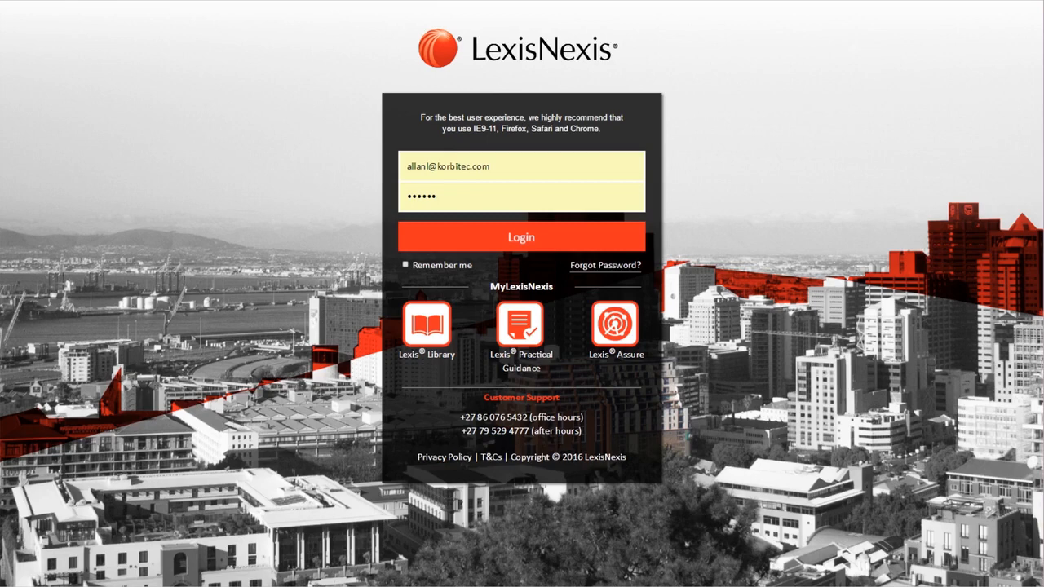
mouse_move(389, 279)
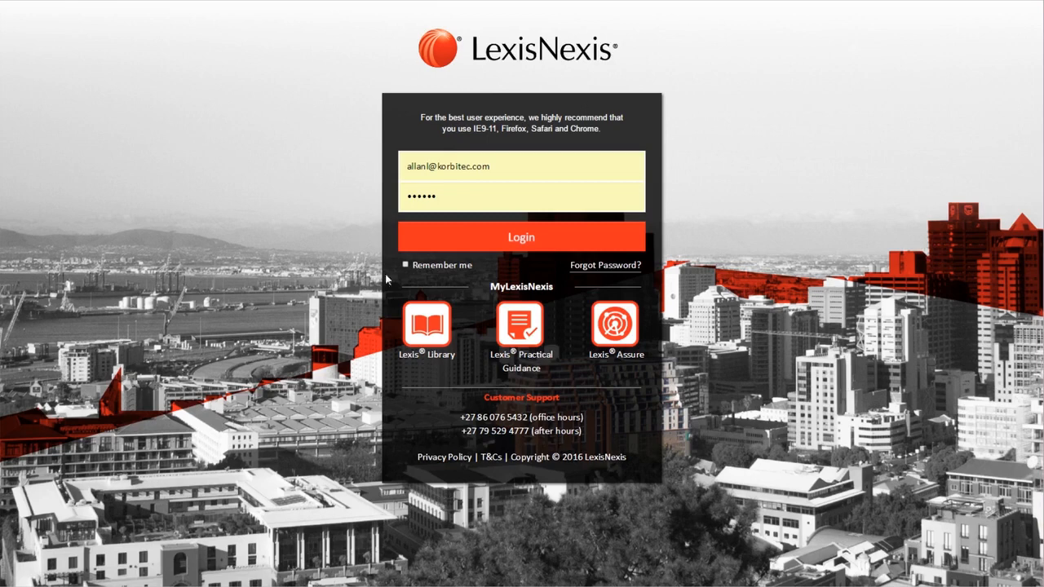
mouse_move(610, 158)
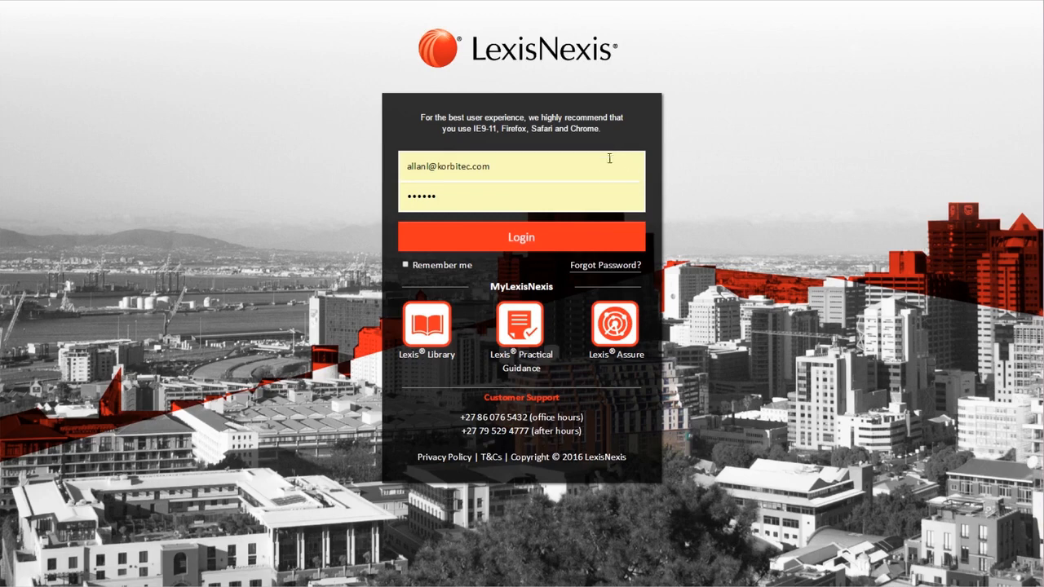
Sign in to the Lexis Library account and land on the updated home page
left_click(522, 167)
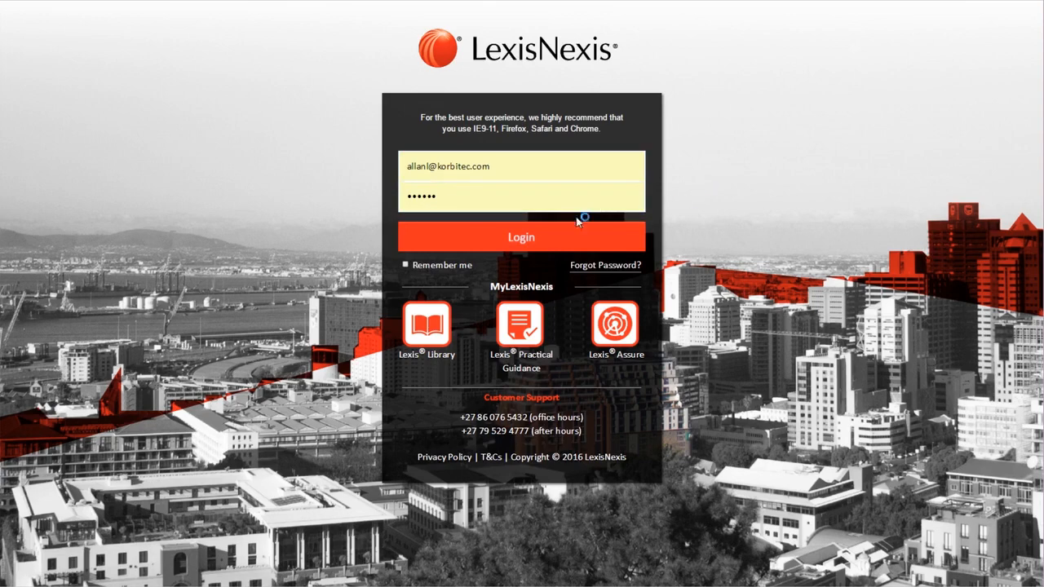
left_click(522, 236)
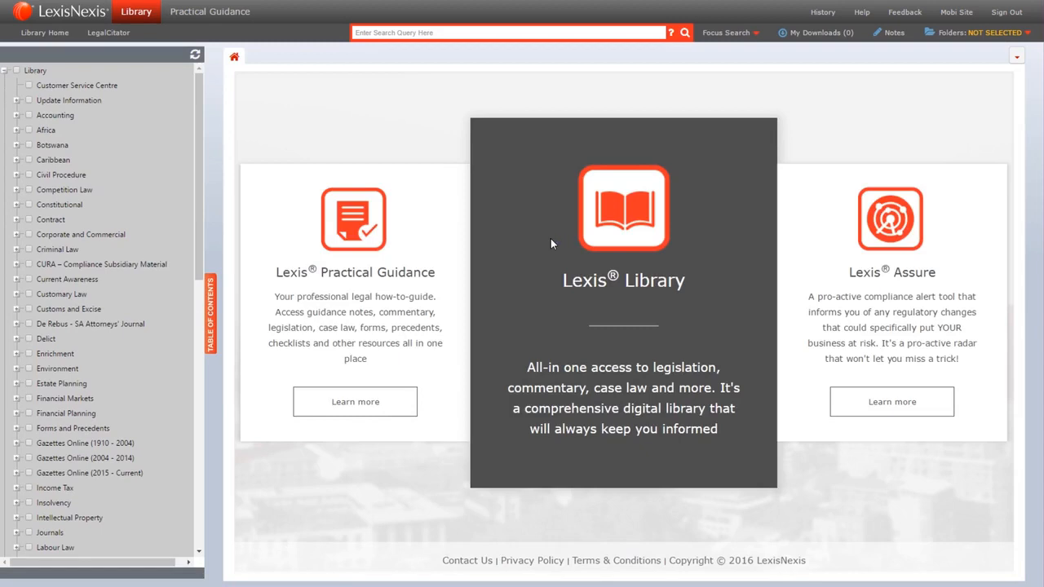
mouse_move(105, 111)
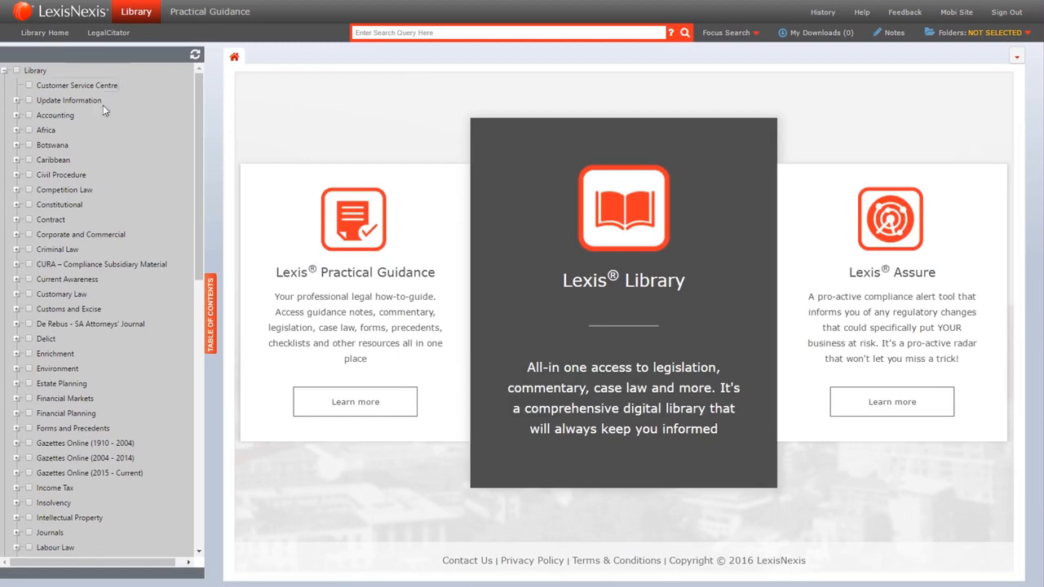
mouse_move(166, 245)
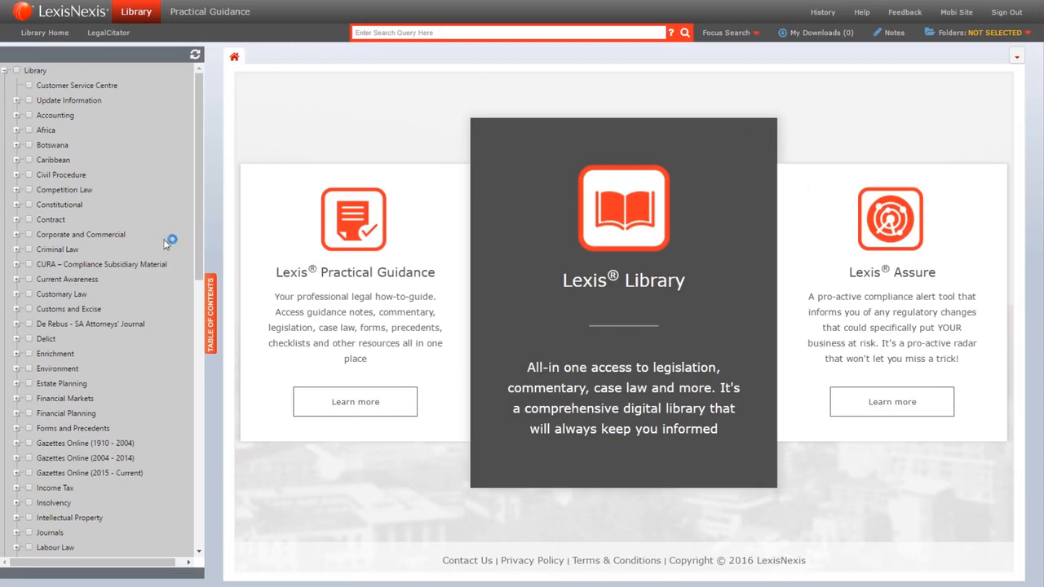
mouse_move(78, 67)
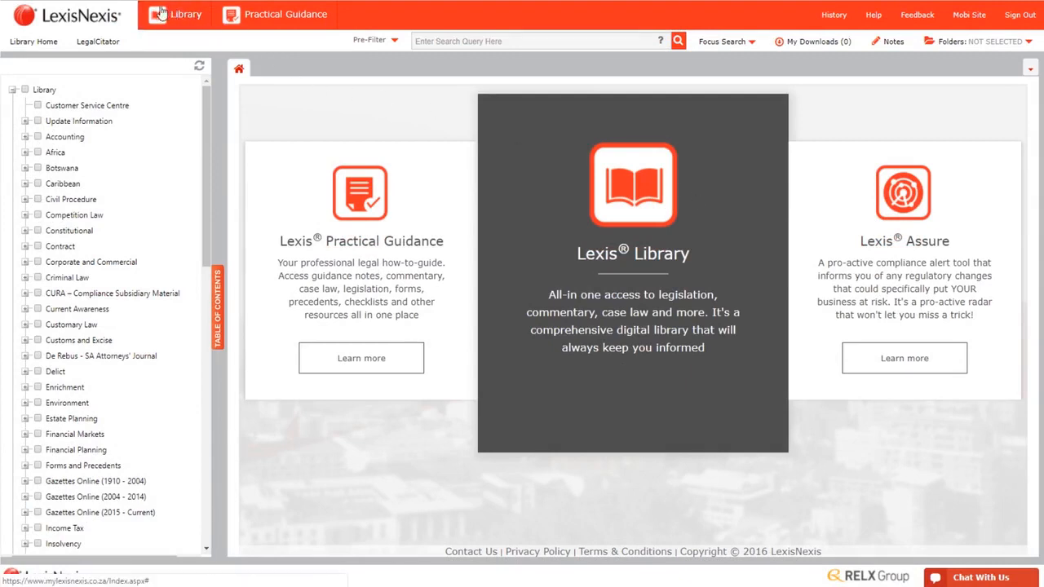
left_click(175, 15)
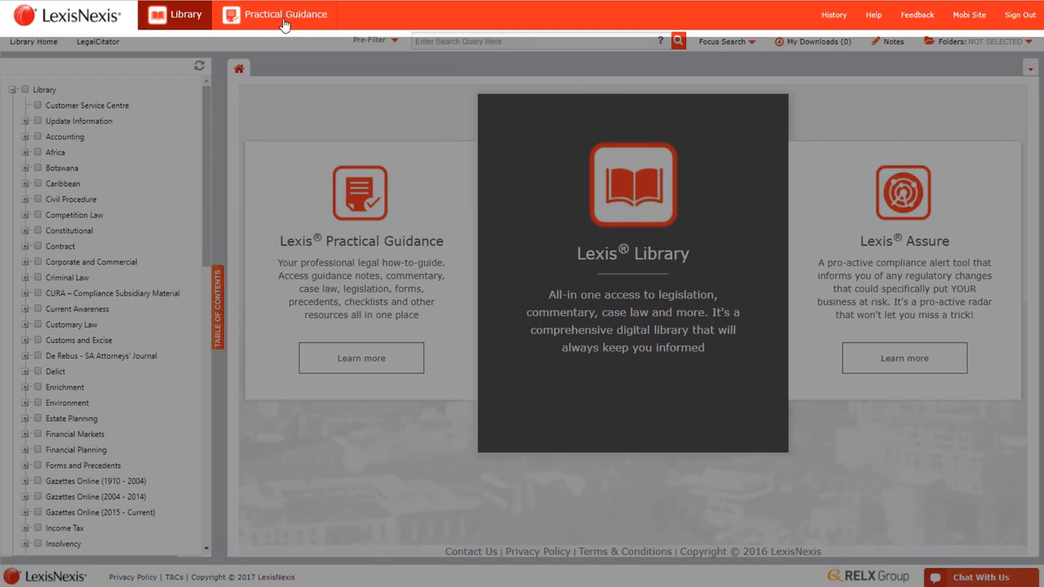
mouse_move(248, 26)
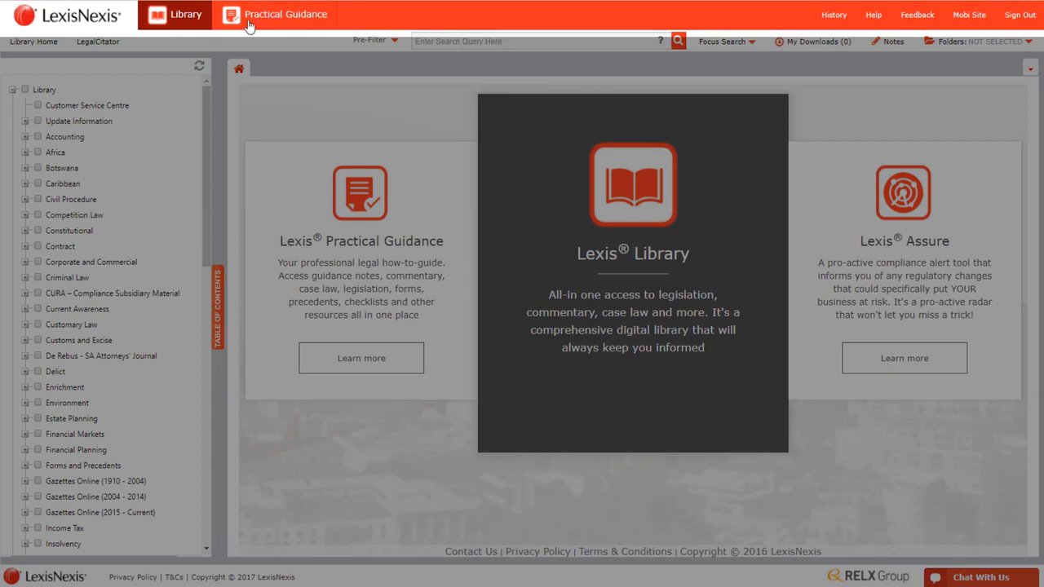
left_click(286, 13)
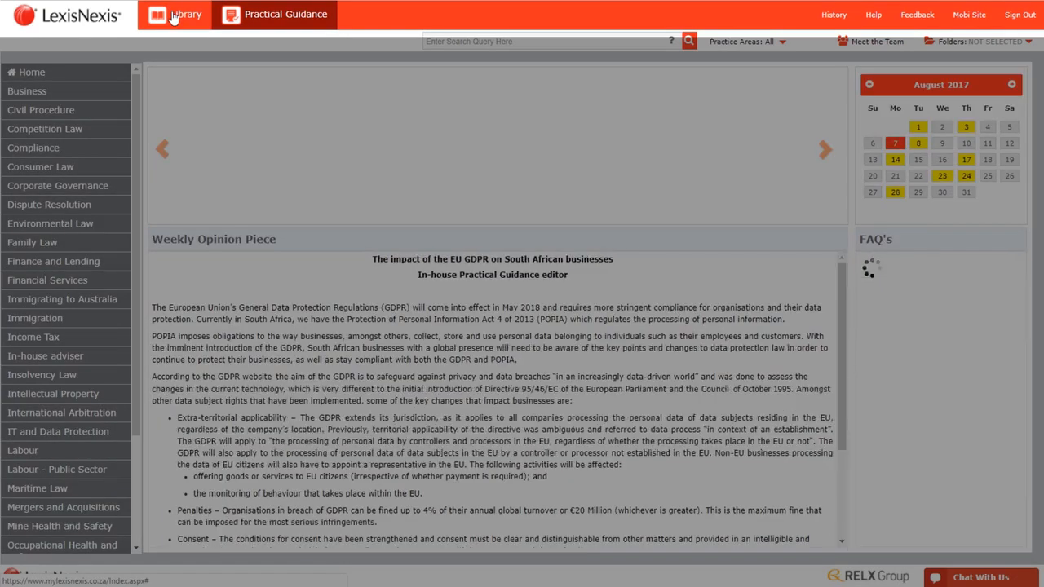
left_click(186, 13)
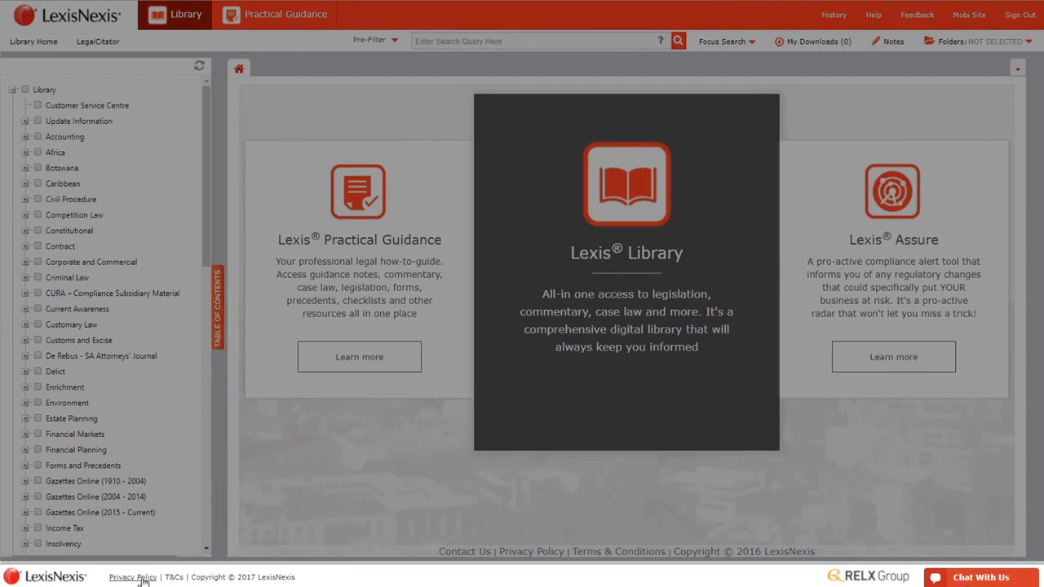
mouse_move(707, 565)
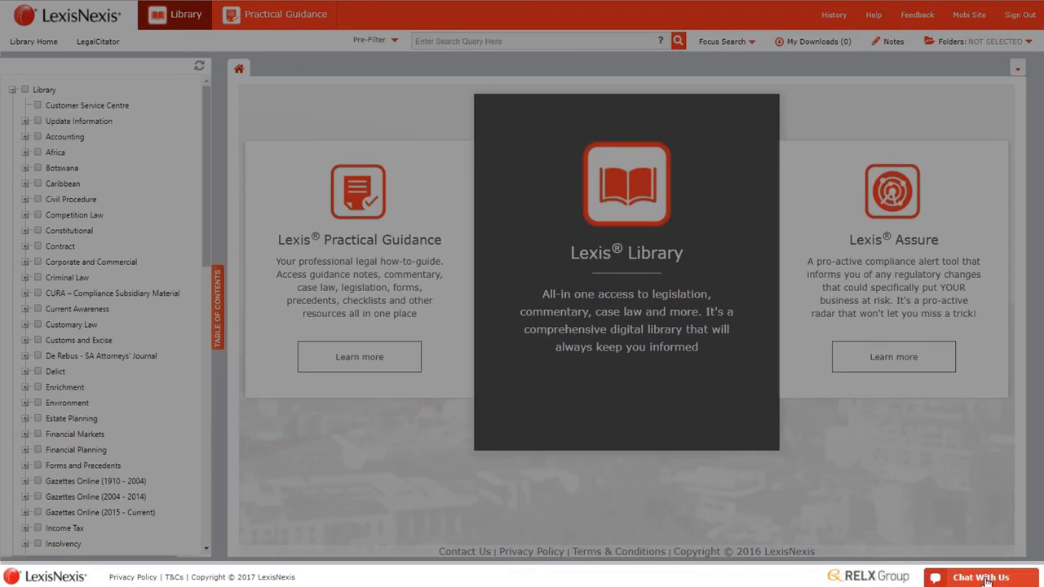
left_click(979, 578)
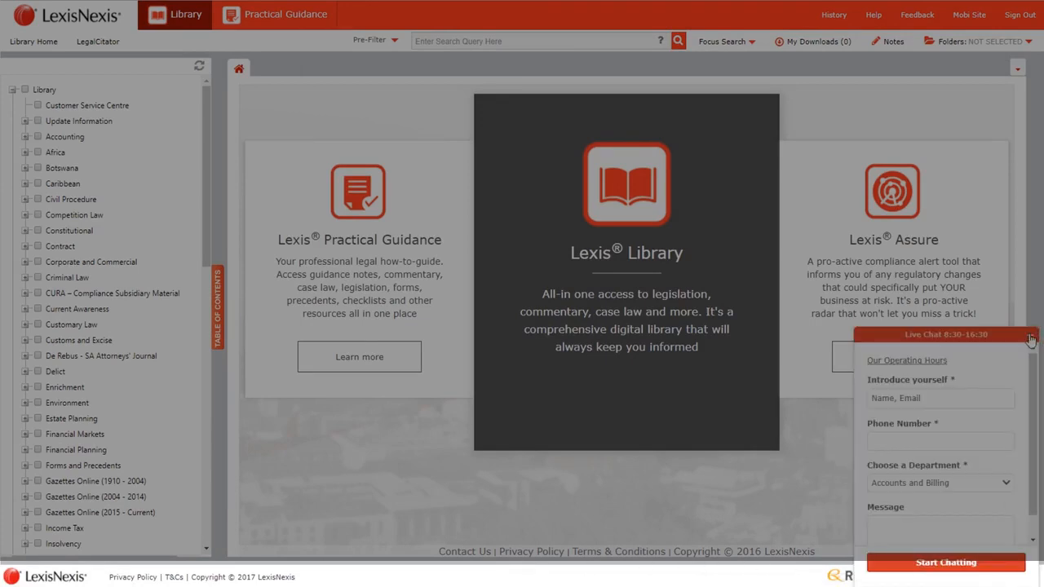
left_click(1031, 336)
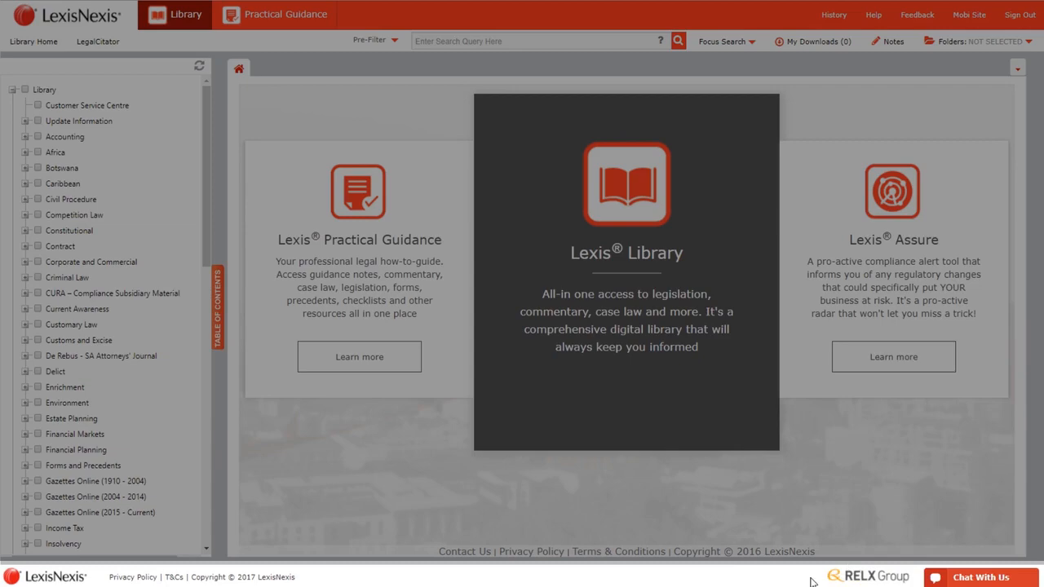